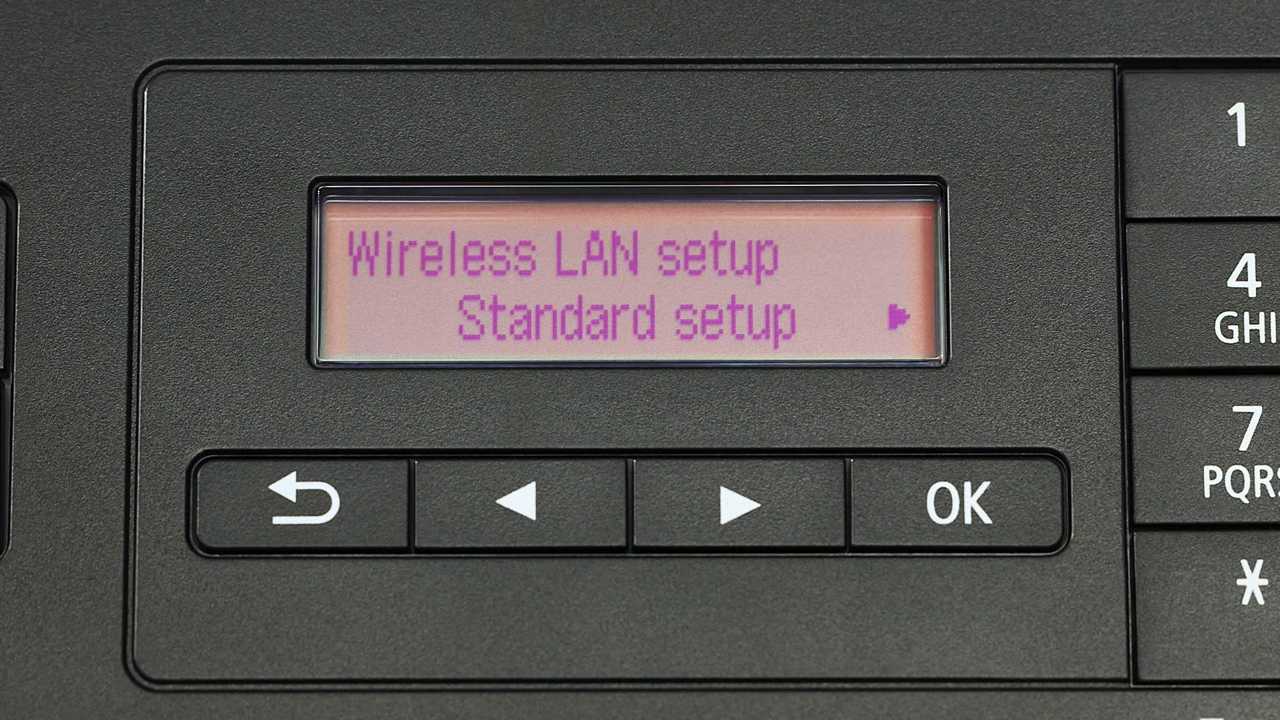
Choose the Wireless LAN standard setup method on the printer's control panel.
click(960, 505)
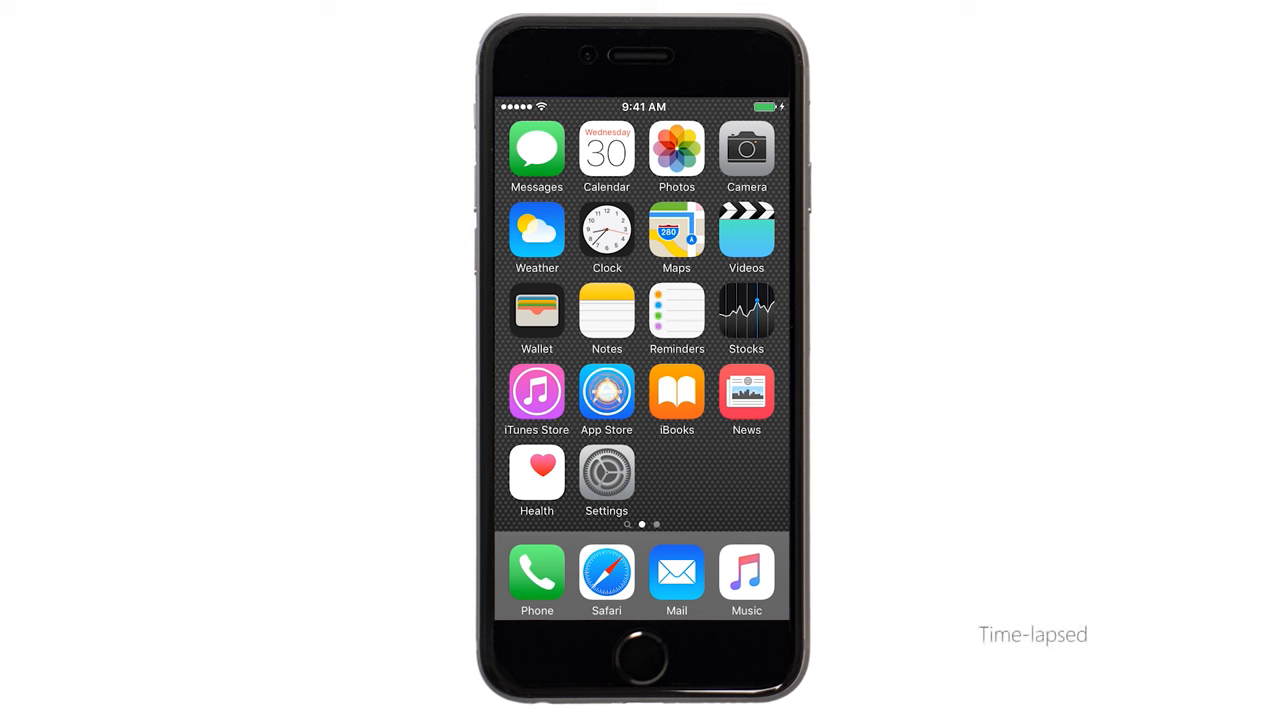
Search the App Store for 'canon print' and install Canon PRINT Inkjet/SELPHY.
click(606, 391)
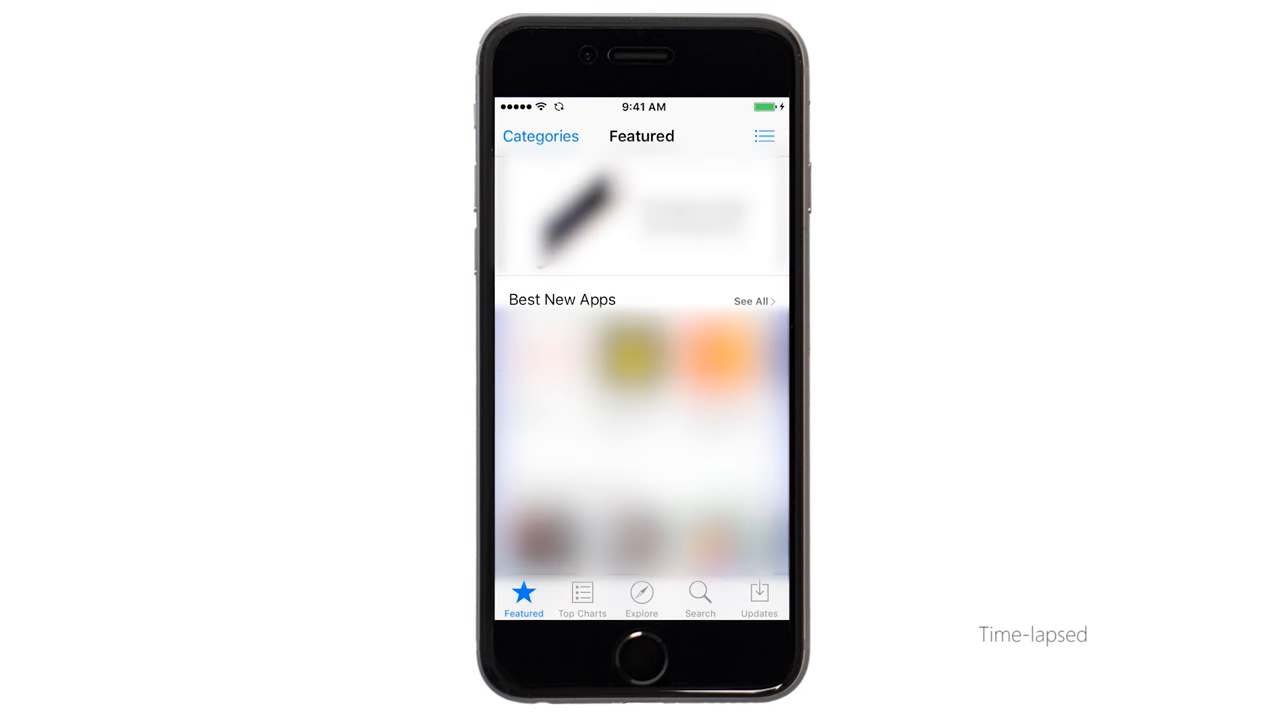
click(700, 595)
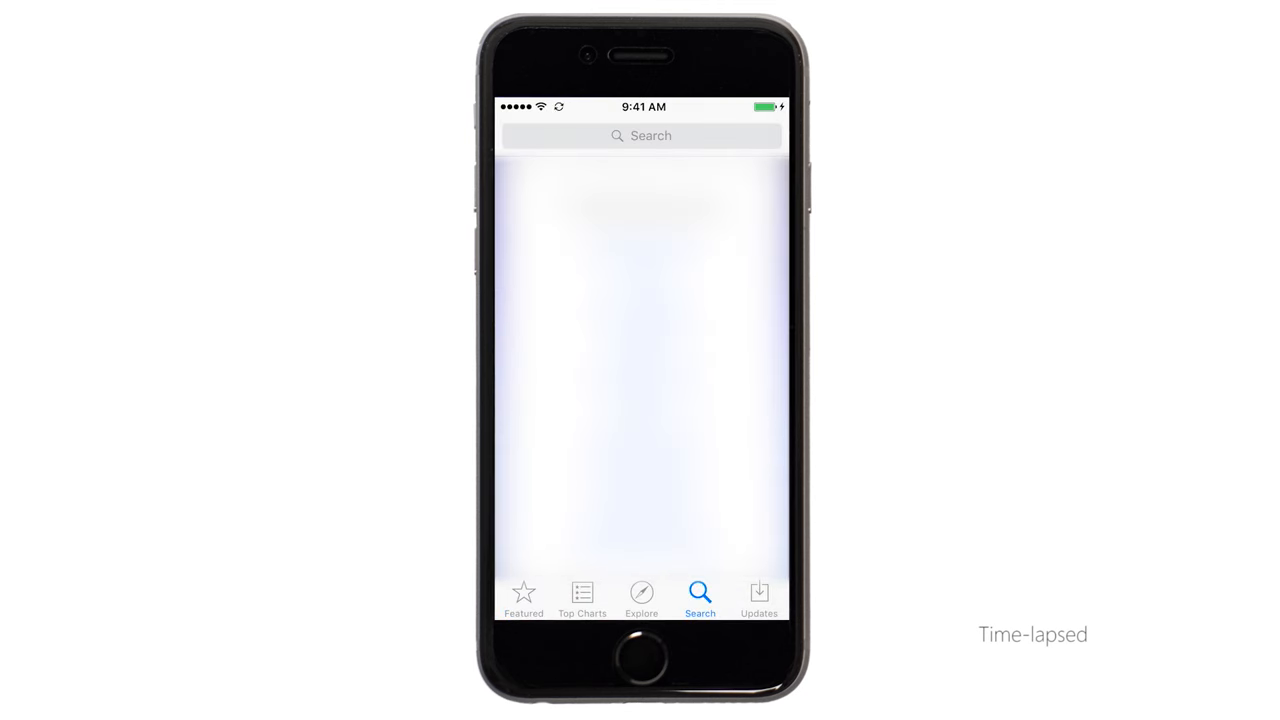
click(617, 135)
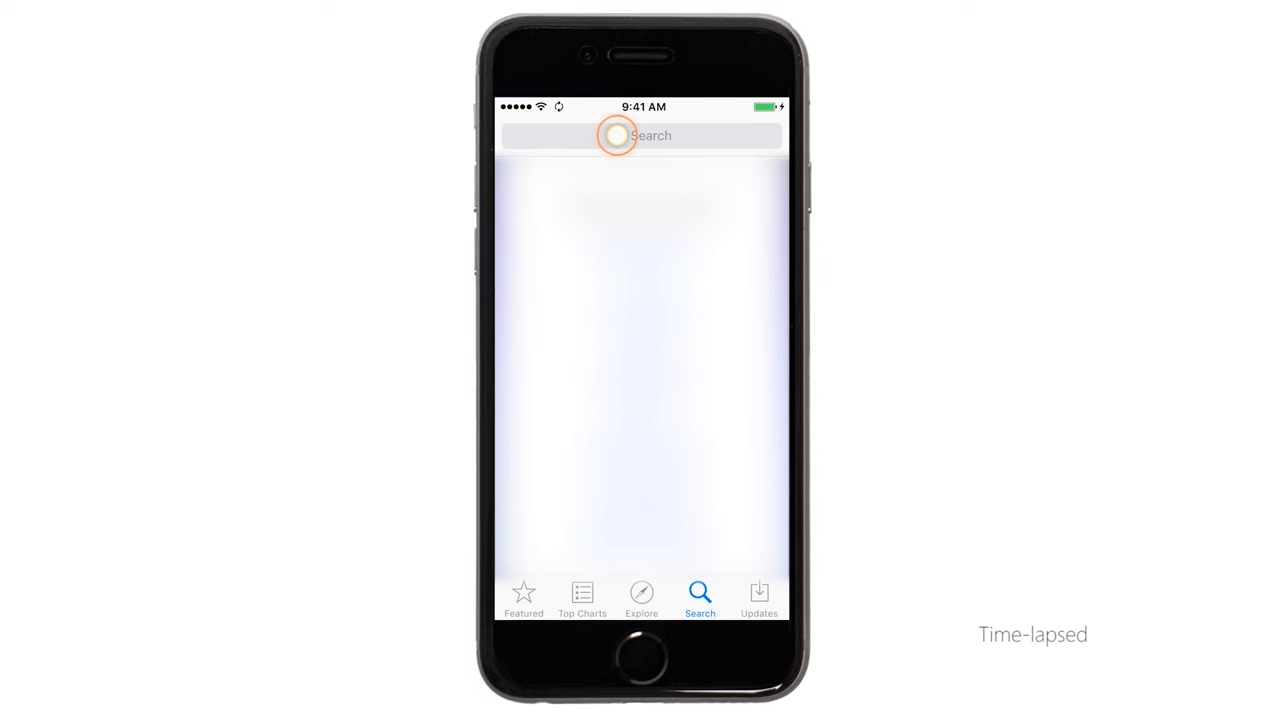
text(canon print)
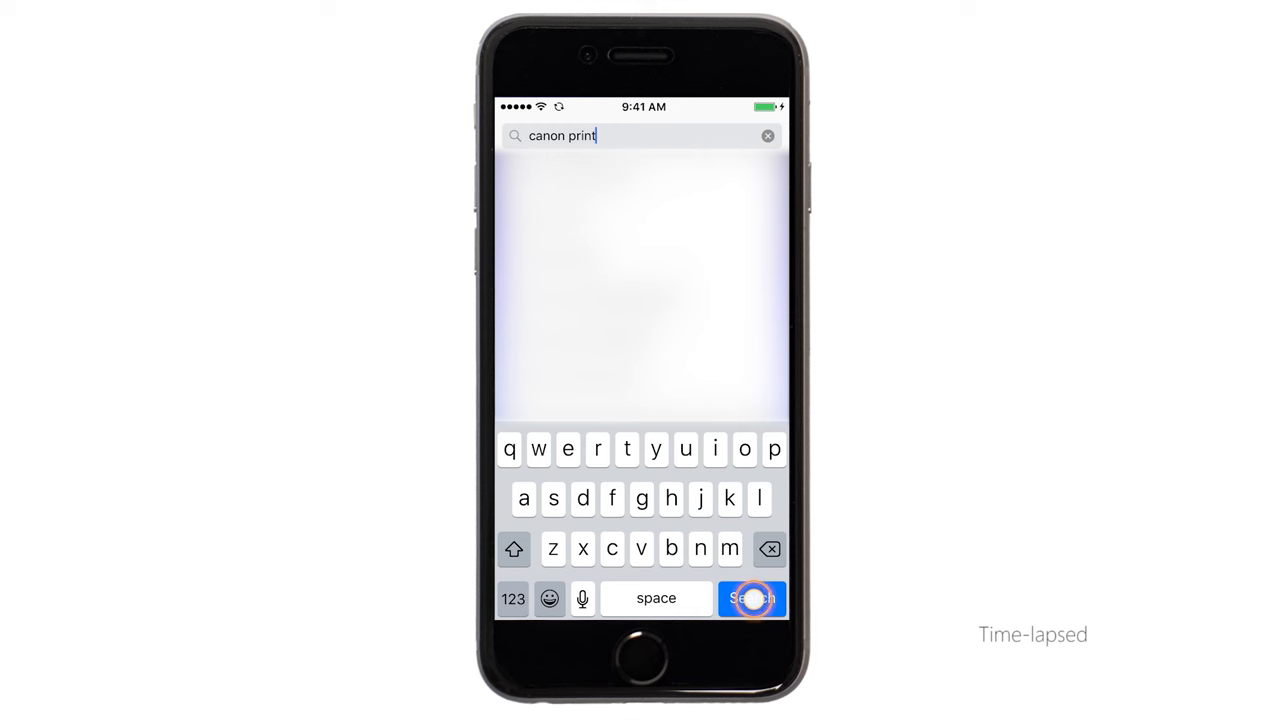
click(751, 598)
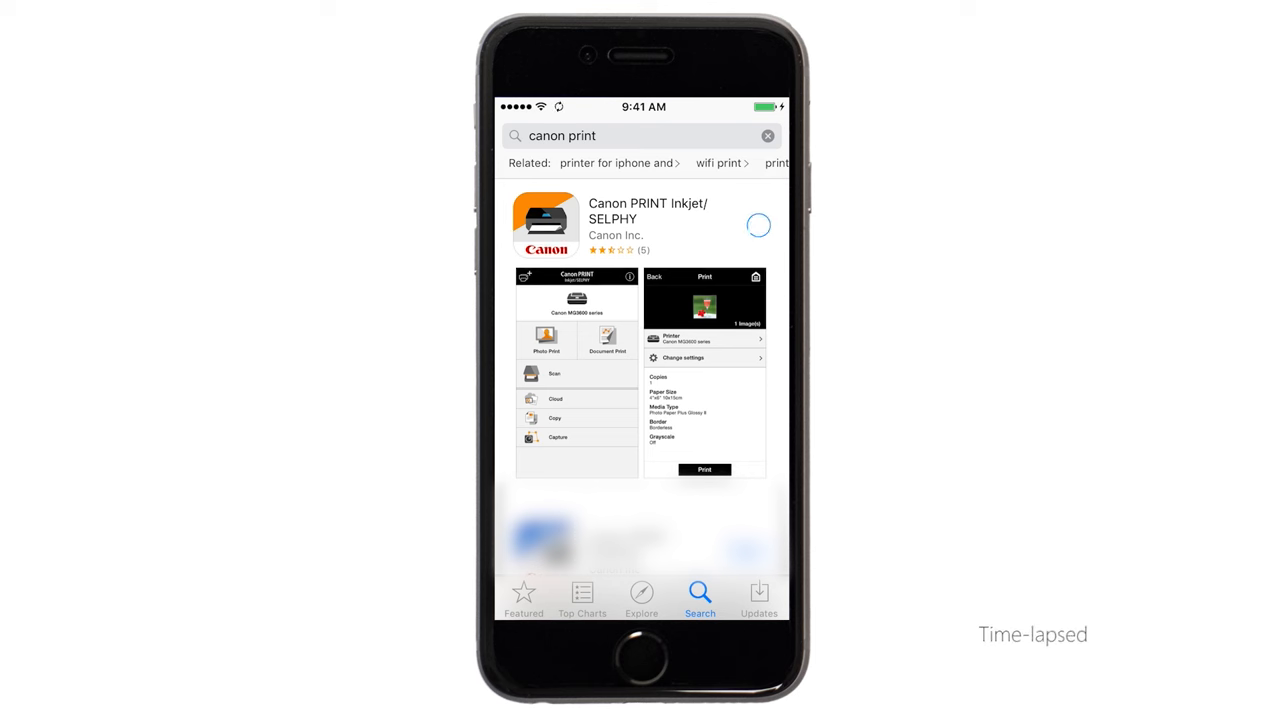
click(758, 225)
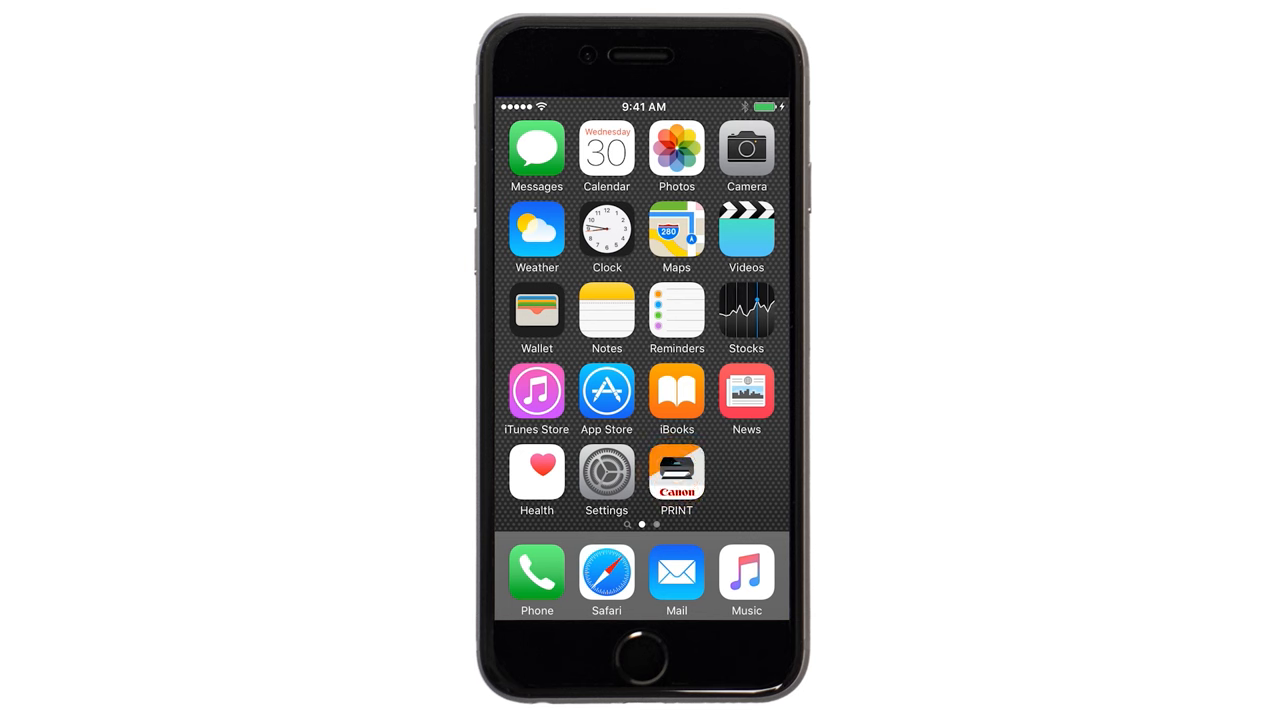
In Canon PRINT, register a new printer using Printer Setup via wireless router.
click(676, 472)
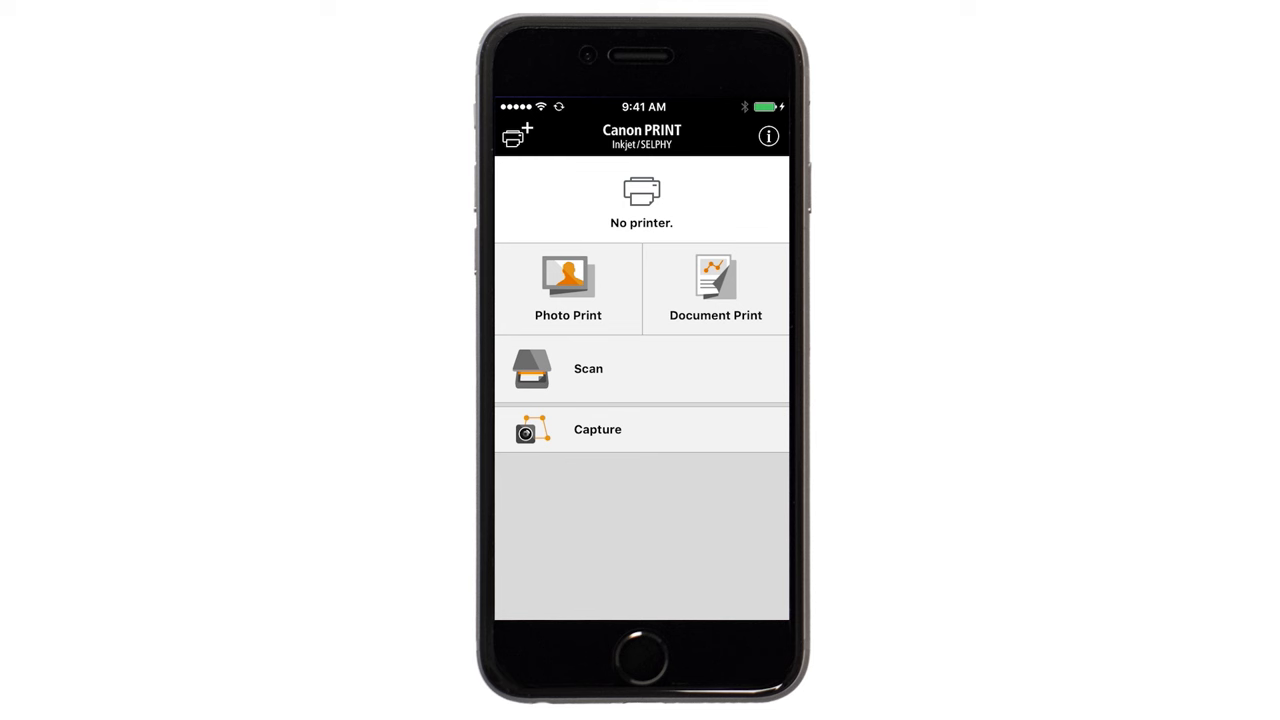
click(514, 136)
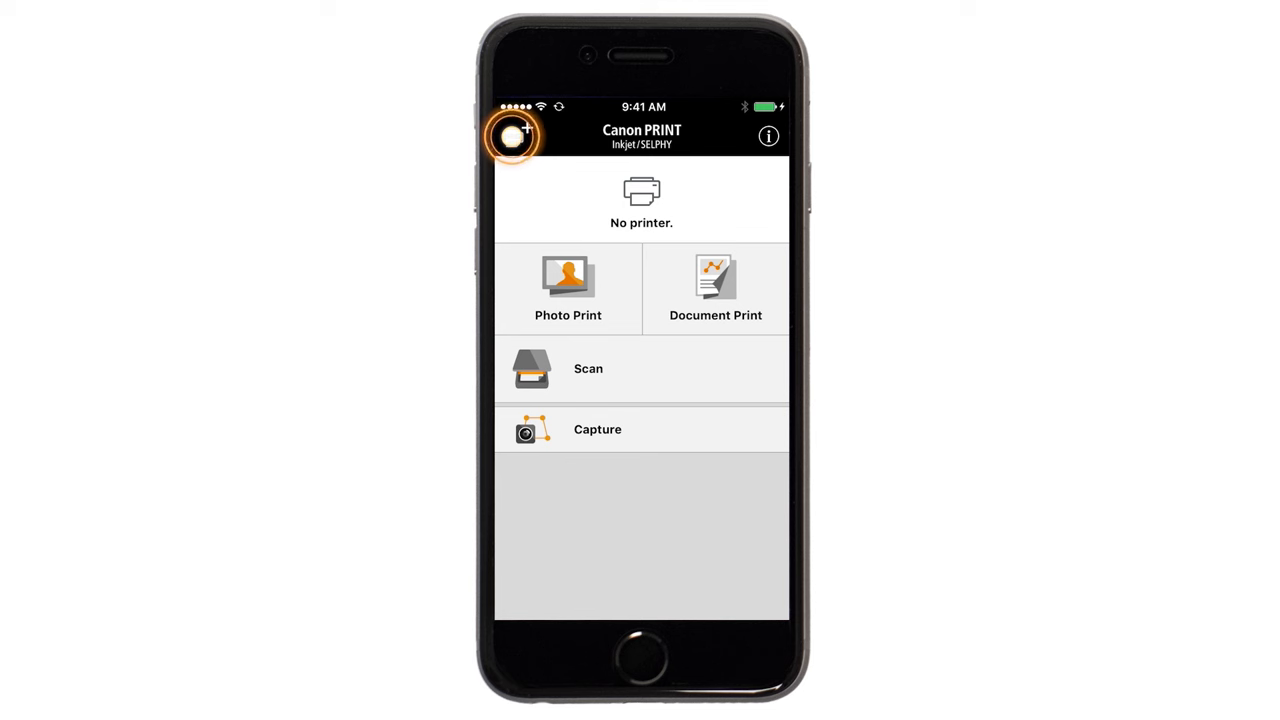
click(516, 136)
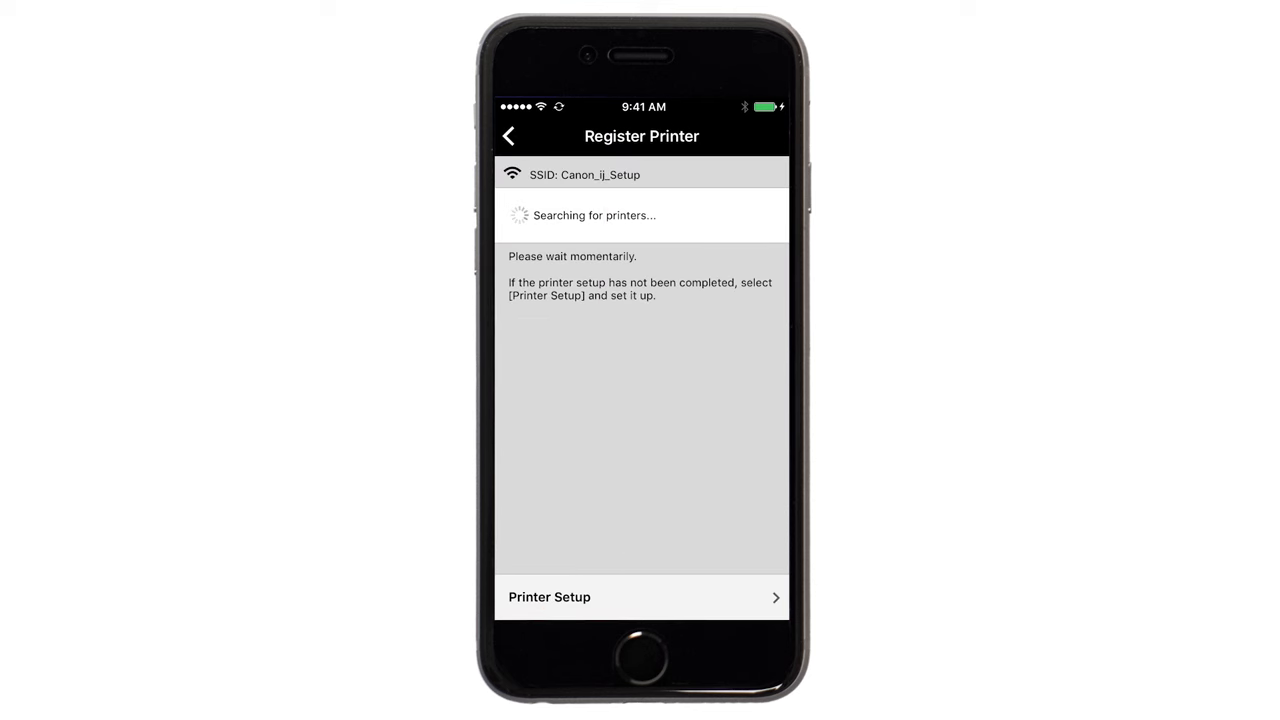
click(549, 597)
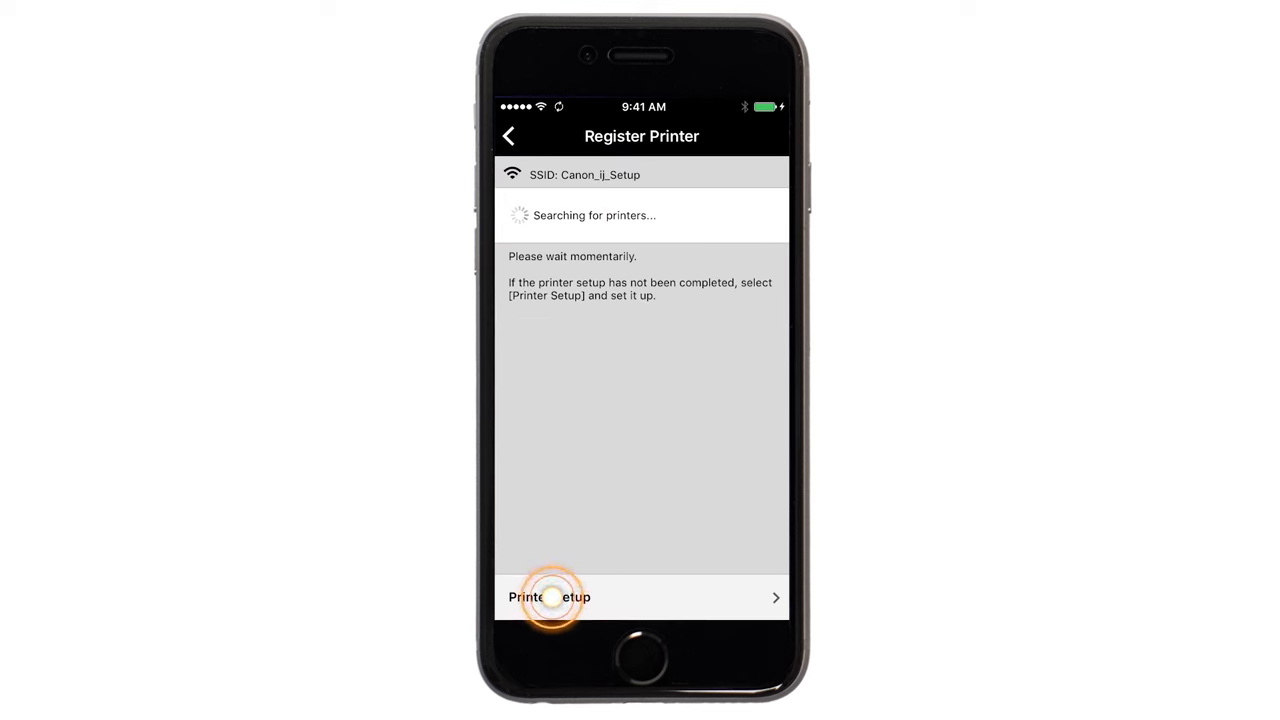
click(548, 597)
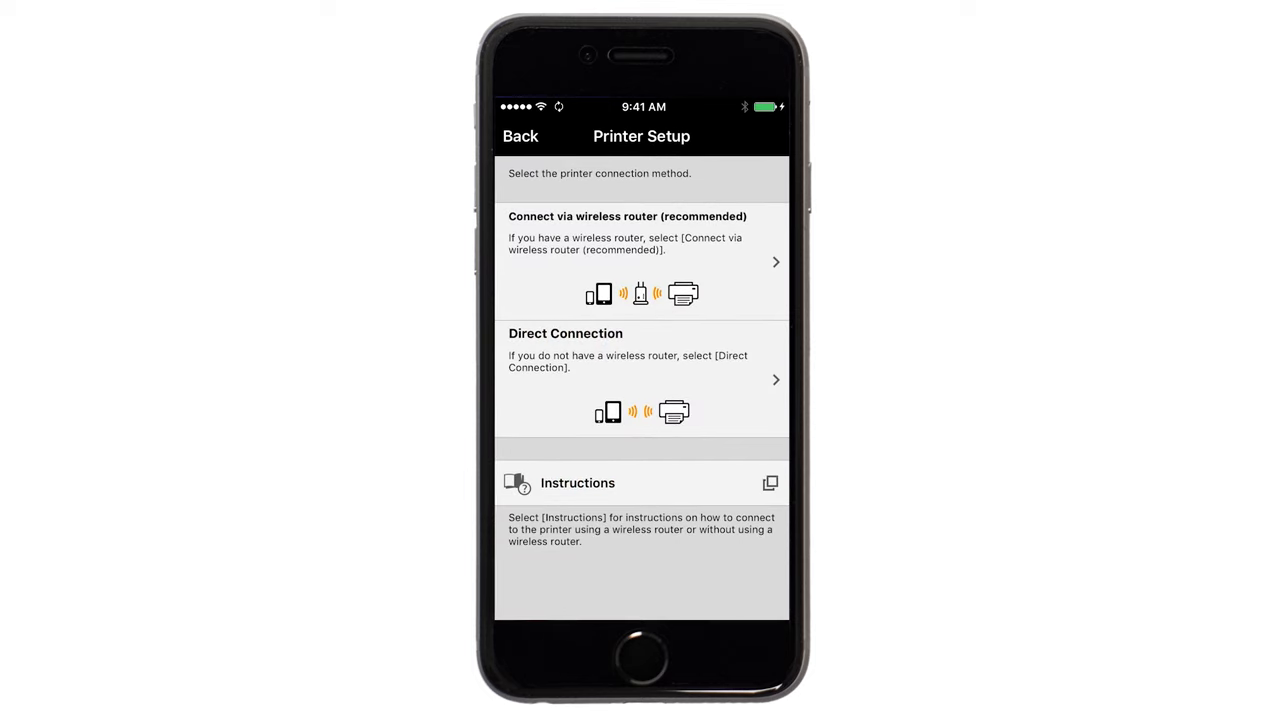
click(641, 261)
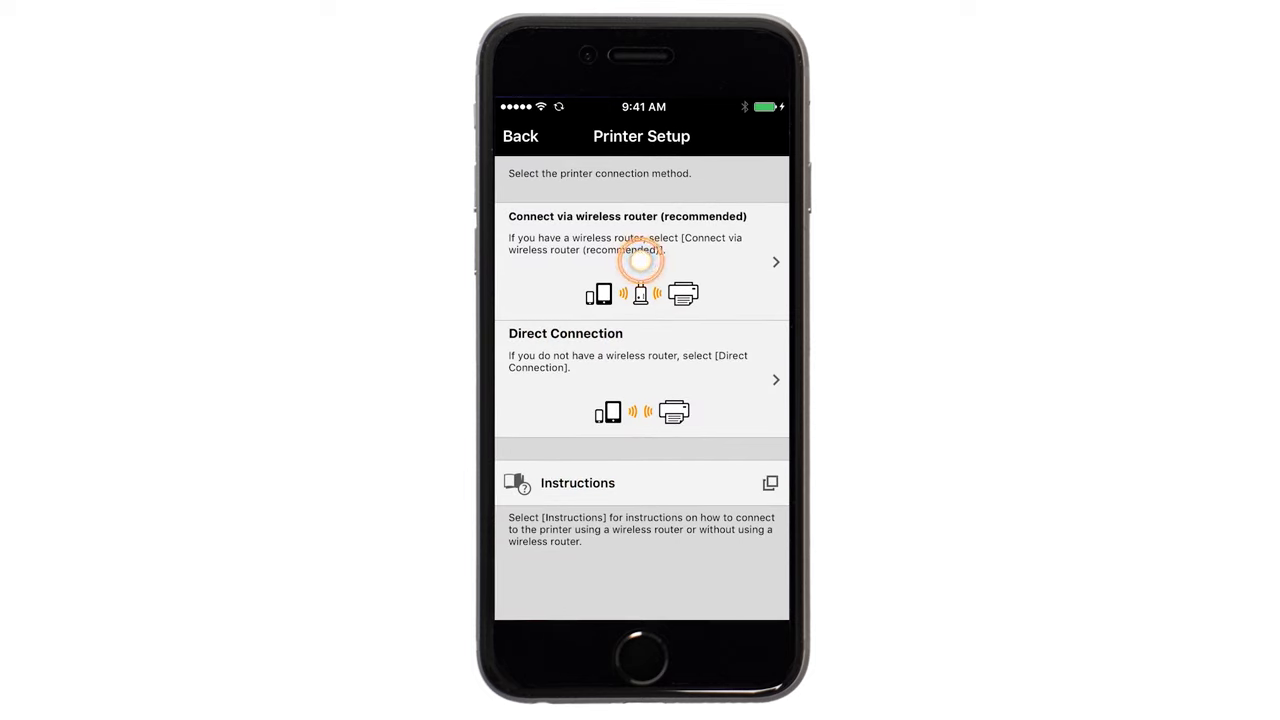
click(641, 262)
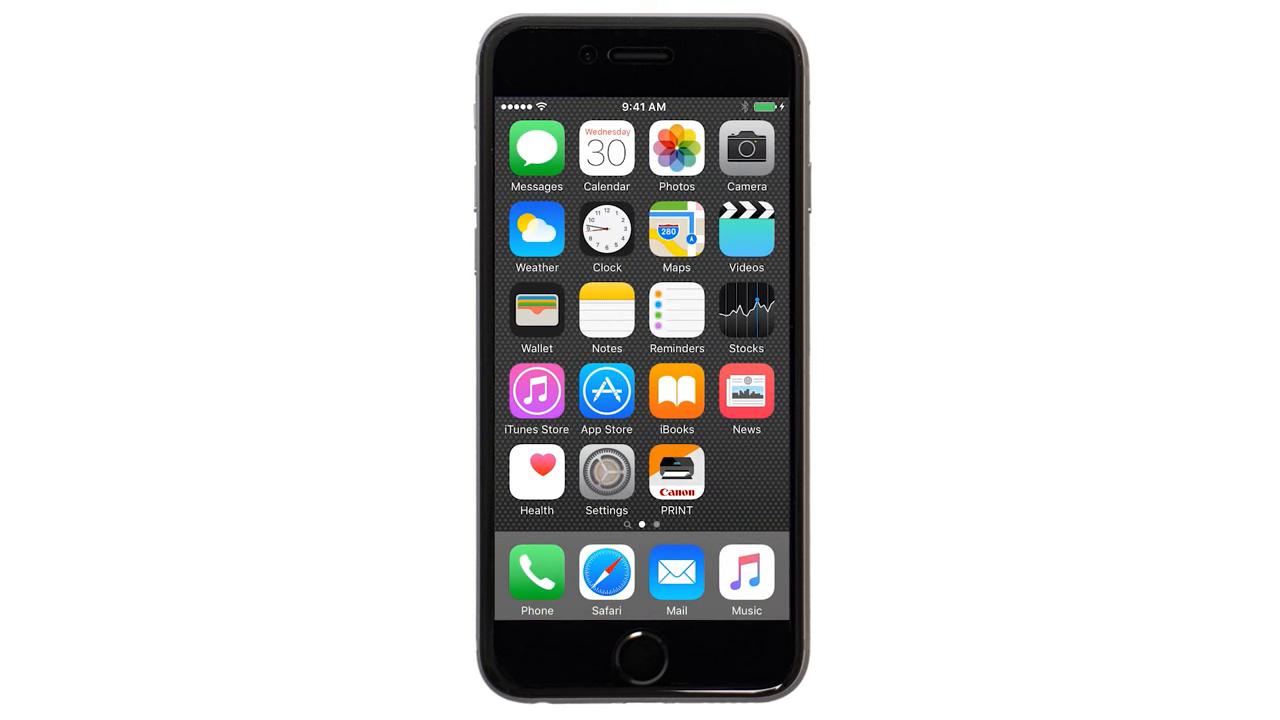
Join the iPhone to the printer's Canon_ij_Setup Wi-Fi network in Settings.
click(606, 472)
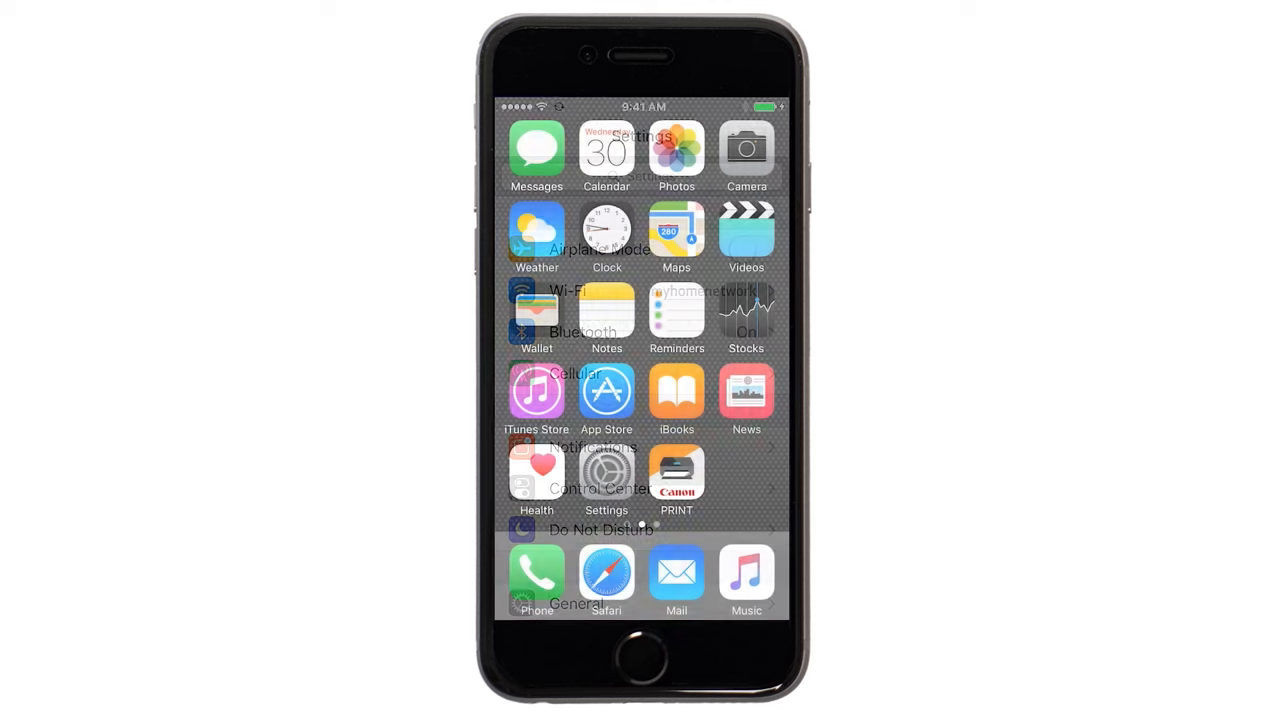
click(606, 472)
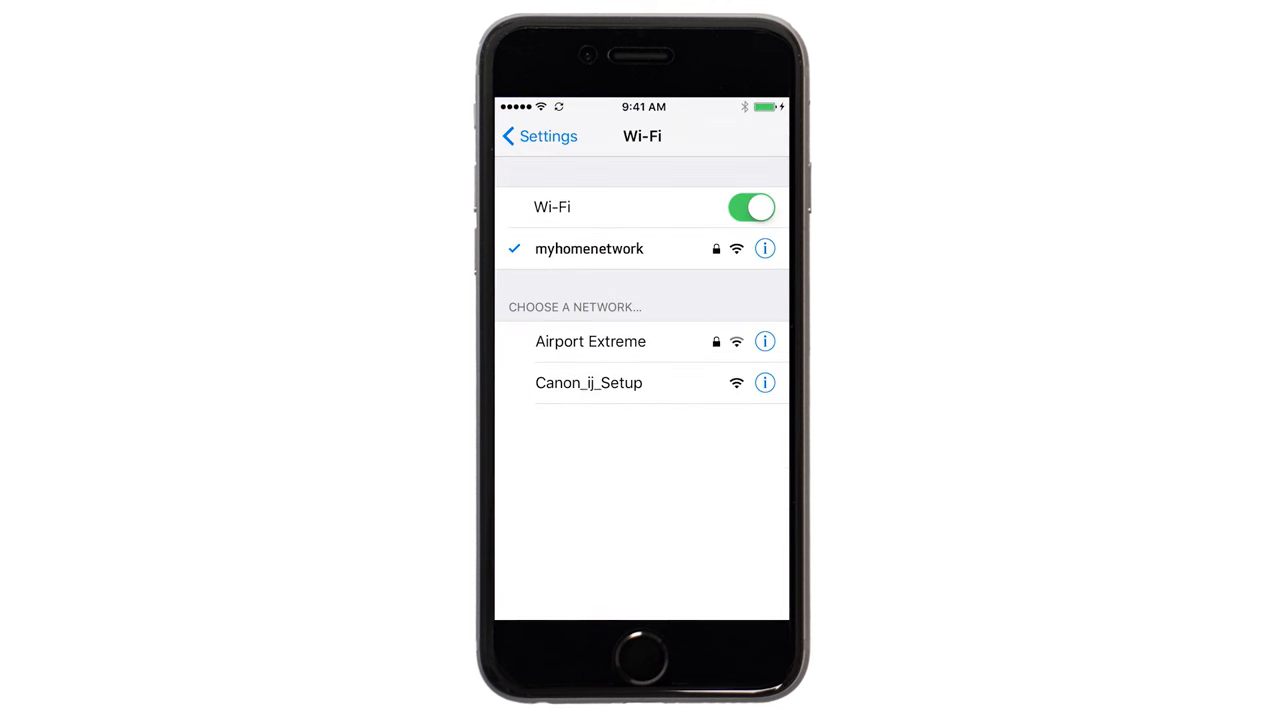
click(588, 383)
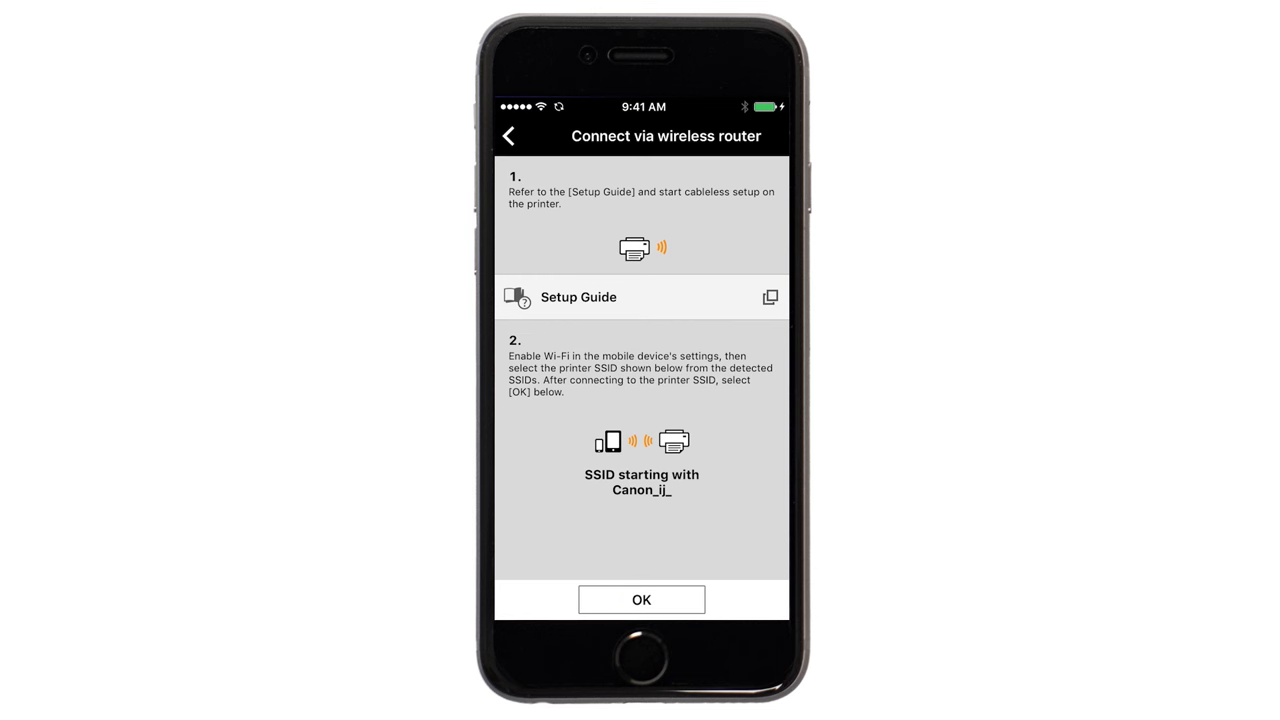
click(641, 599)
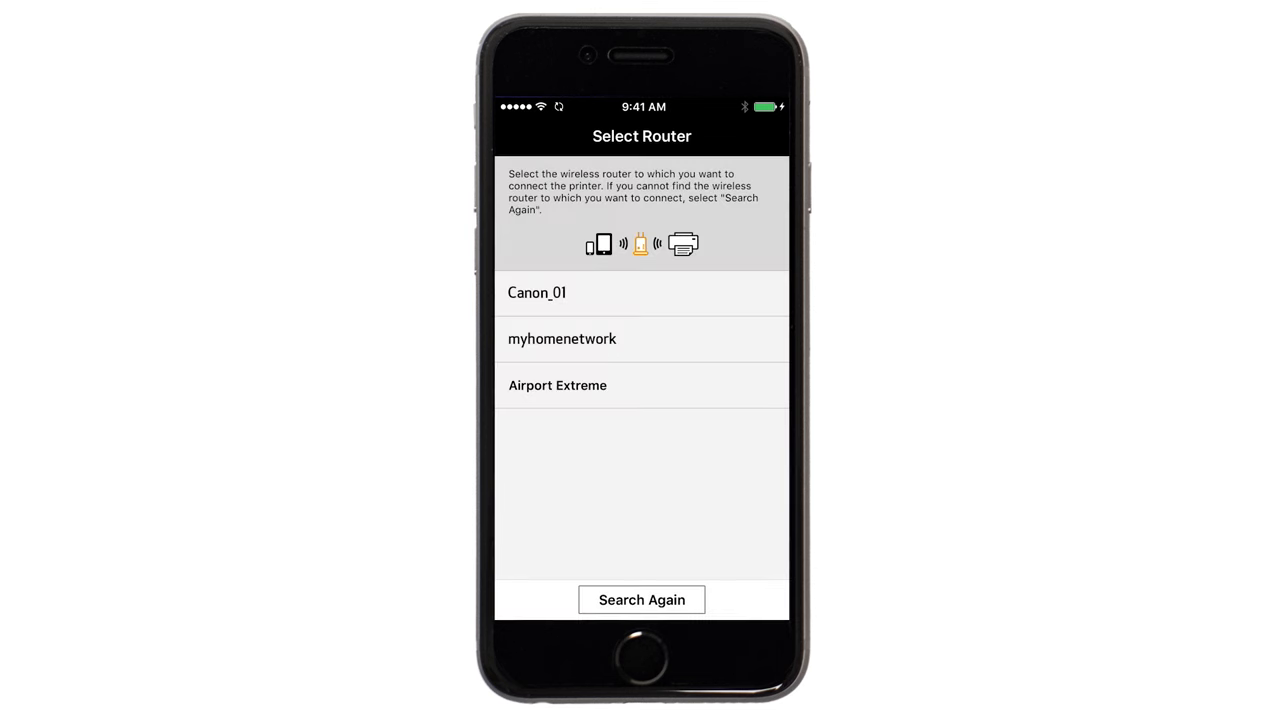
click(562, 338)
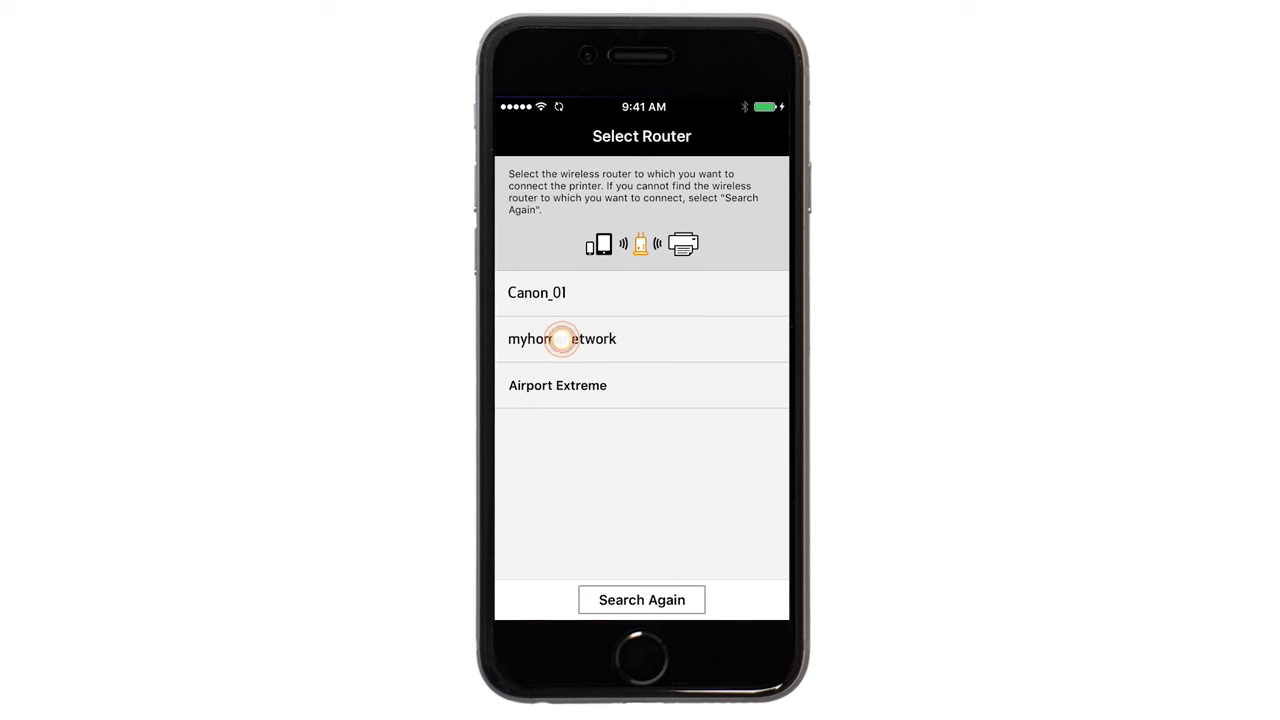
click(562, 338)
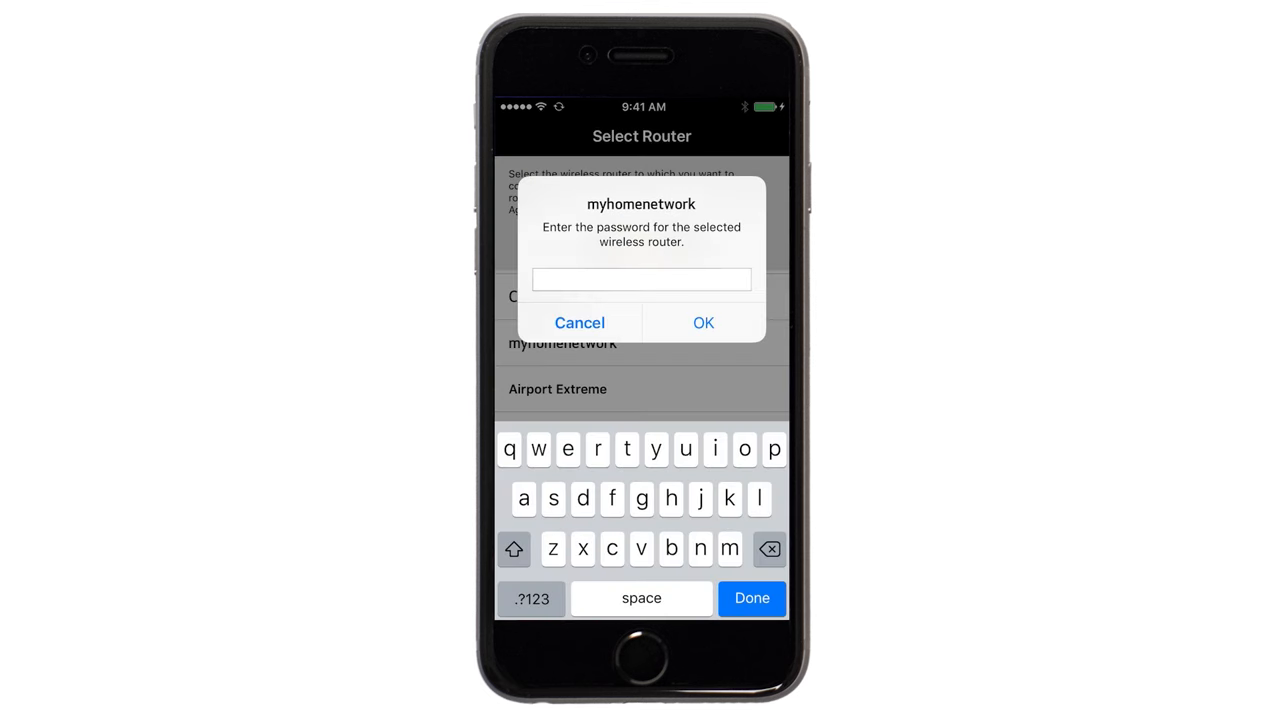
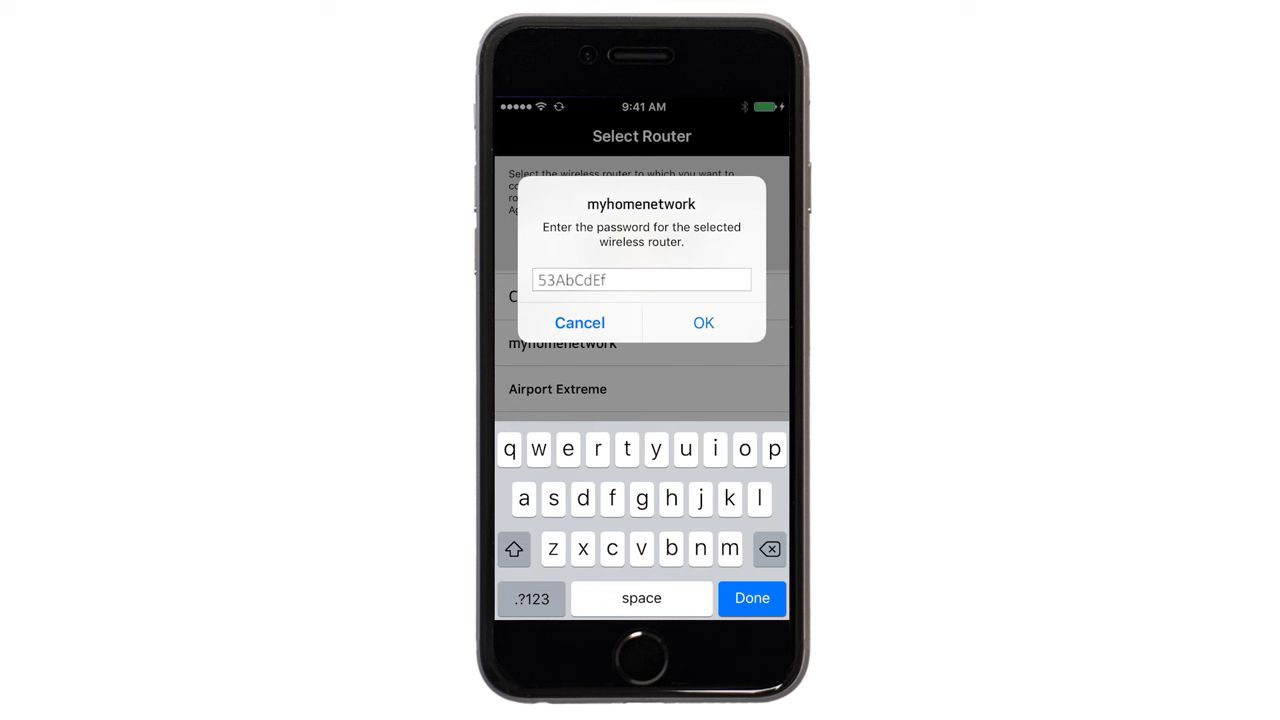
click(703, 322)
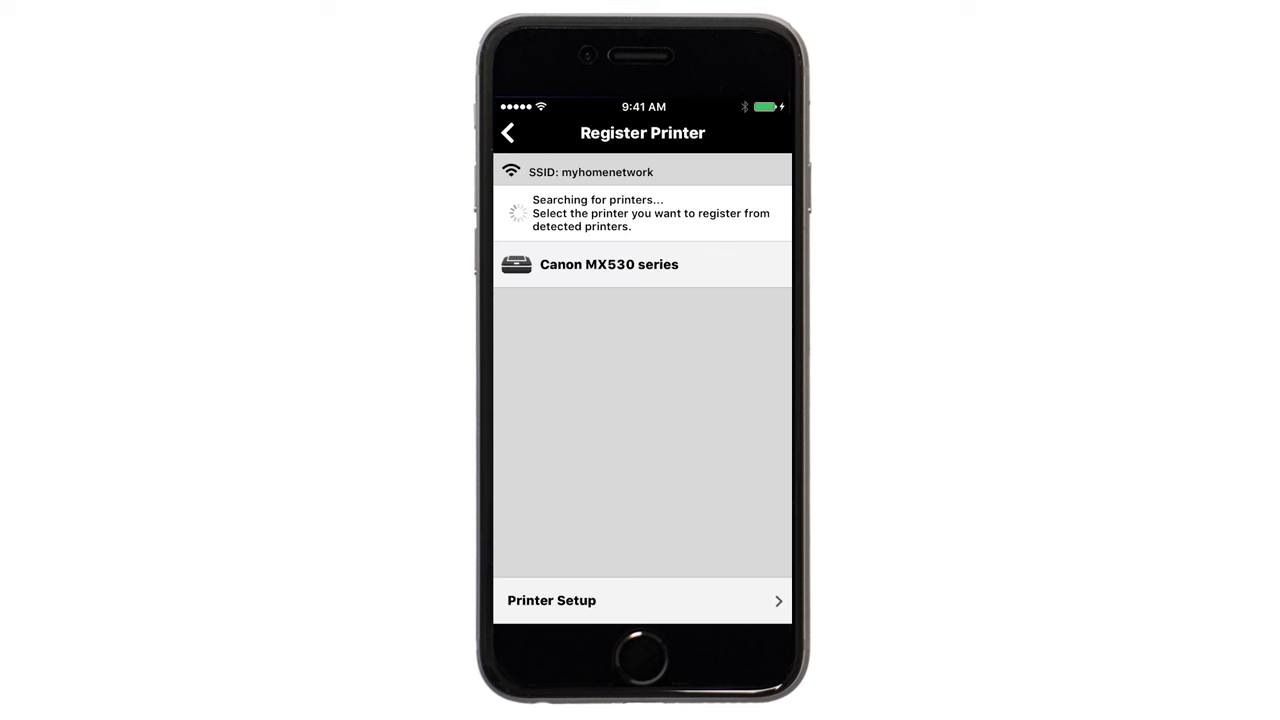
click(608, 264)
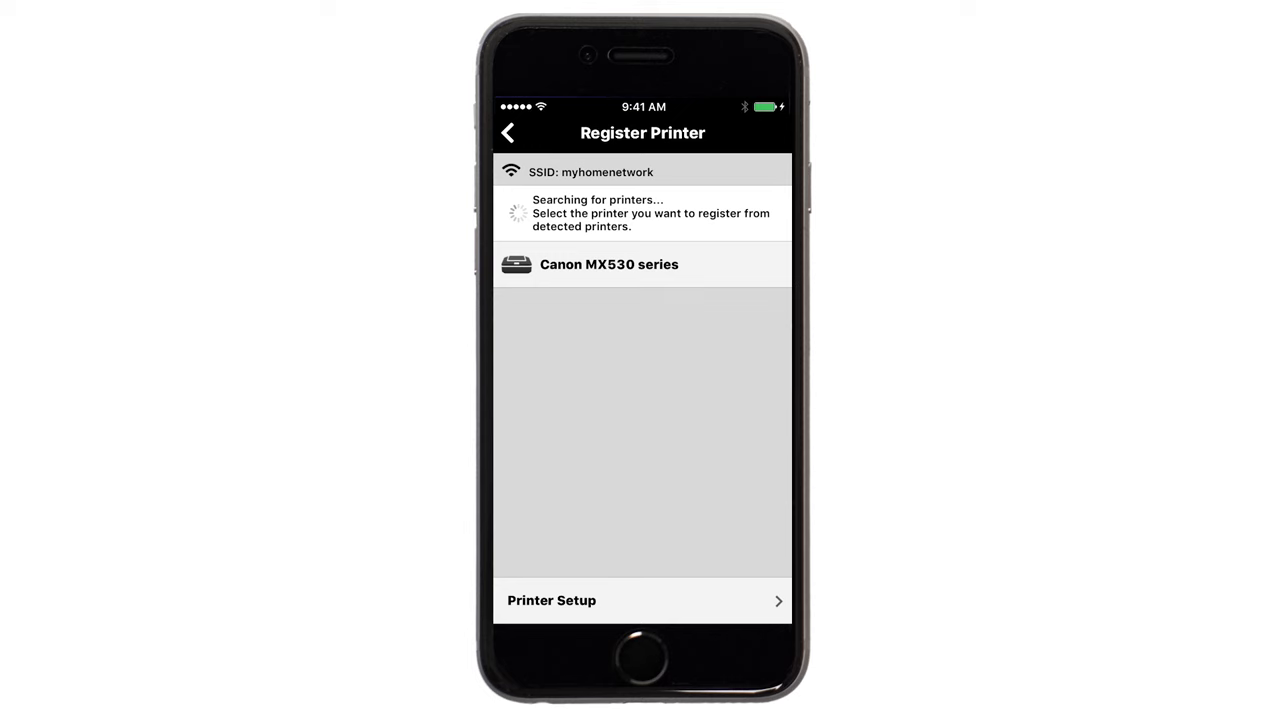
click(609, 264)
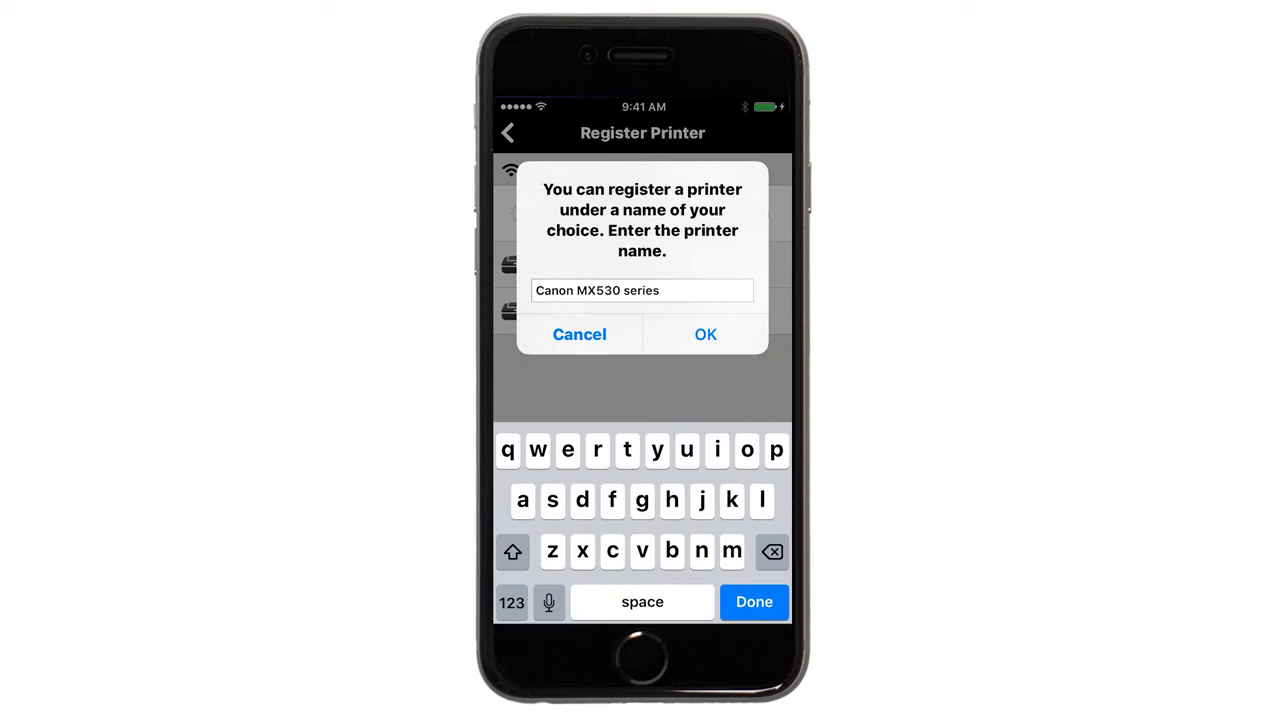